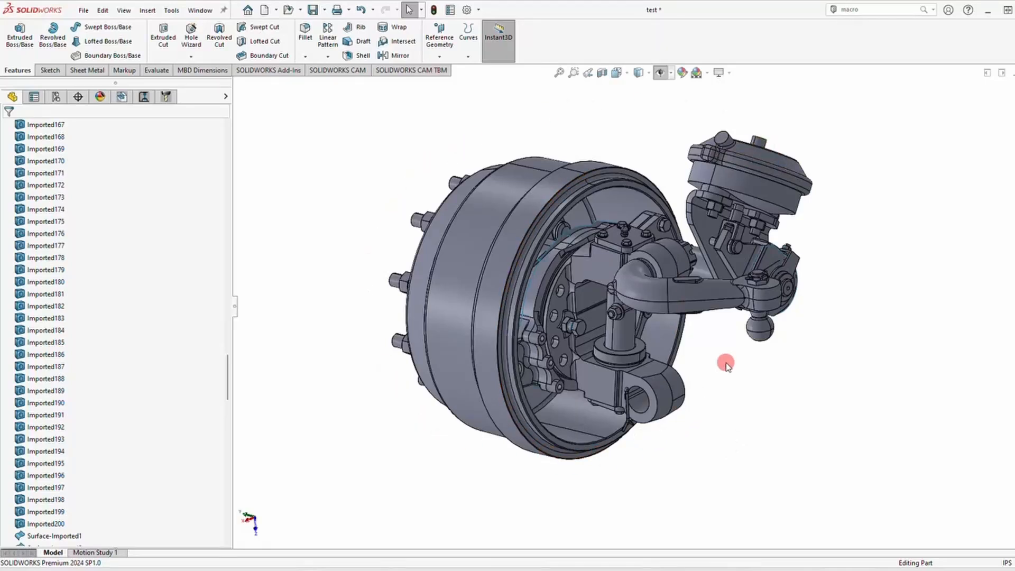
Step: Select and deselect a brake drum body, then show the Selection Filter toolbar
click(46, 511)
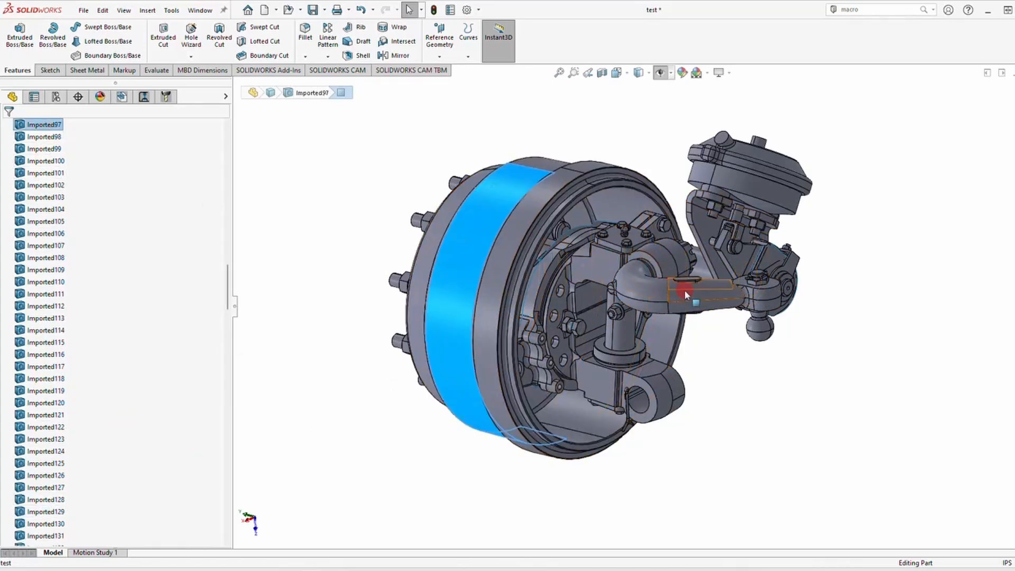
click(722, 360)
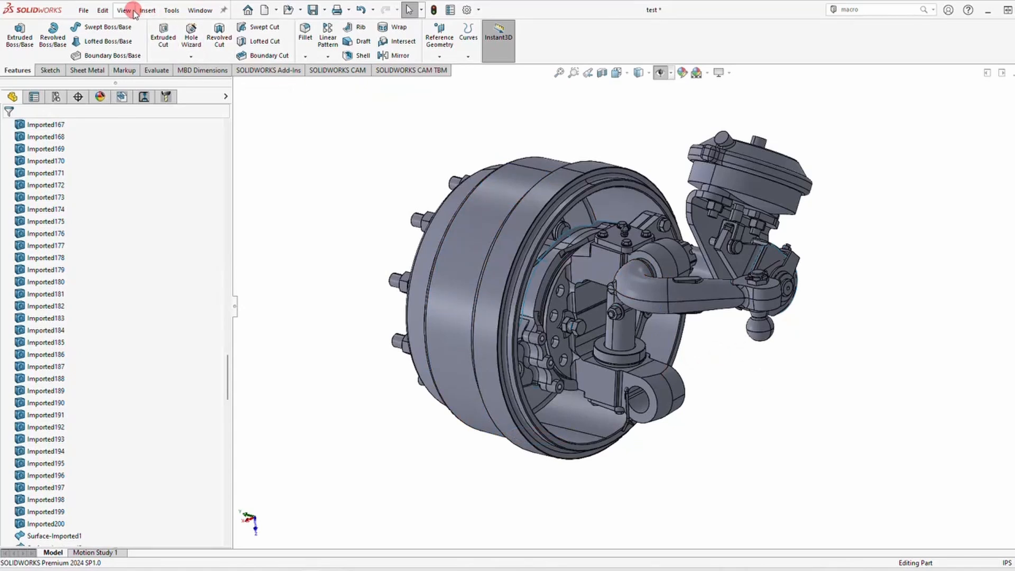
click(124, 9)
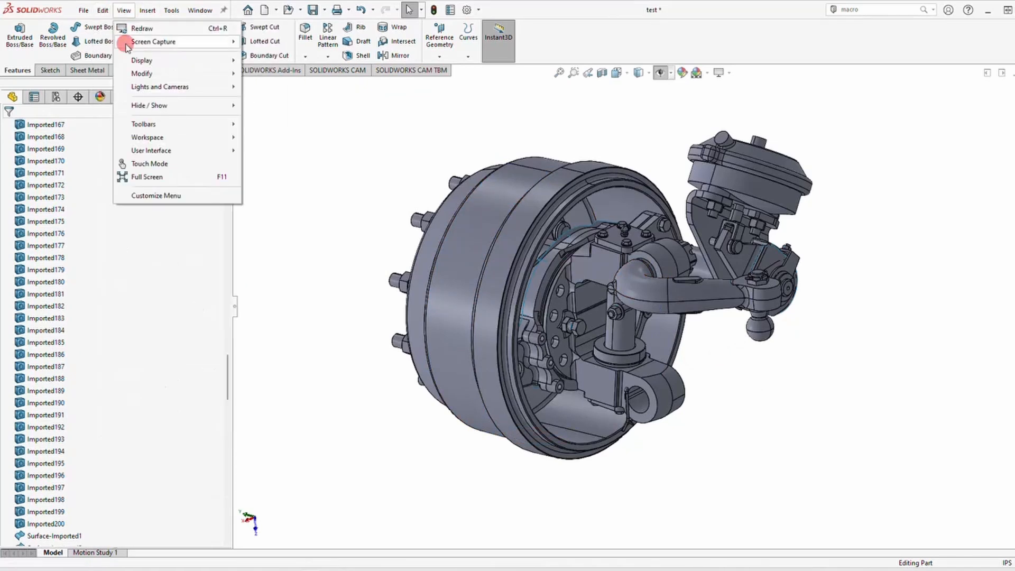
click(144, 124)
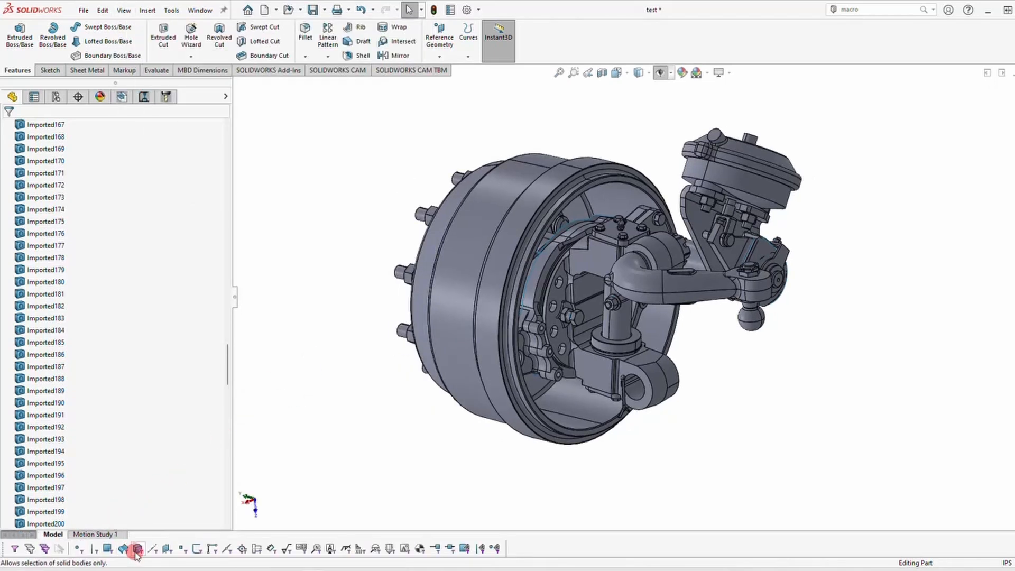
Step: Turn on the Filter Solid Bodies selection filter
click(696, 282)
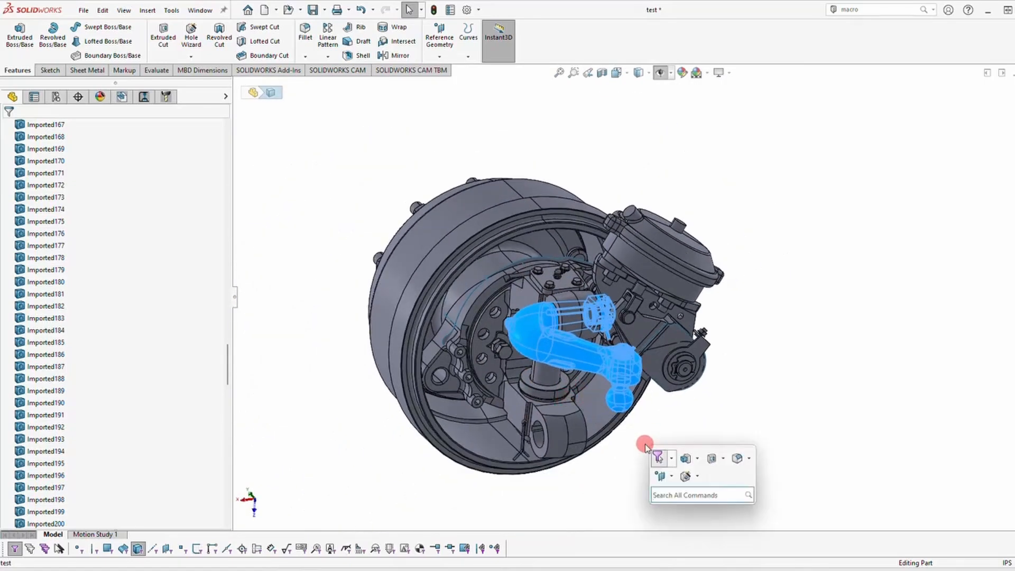
Step: Keep only the six steering arm bodies using Delete/Keep Body set to Keep Bodies
text(KEE)
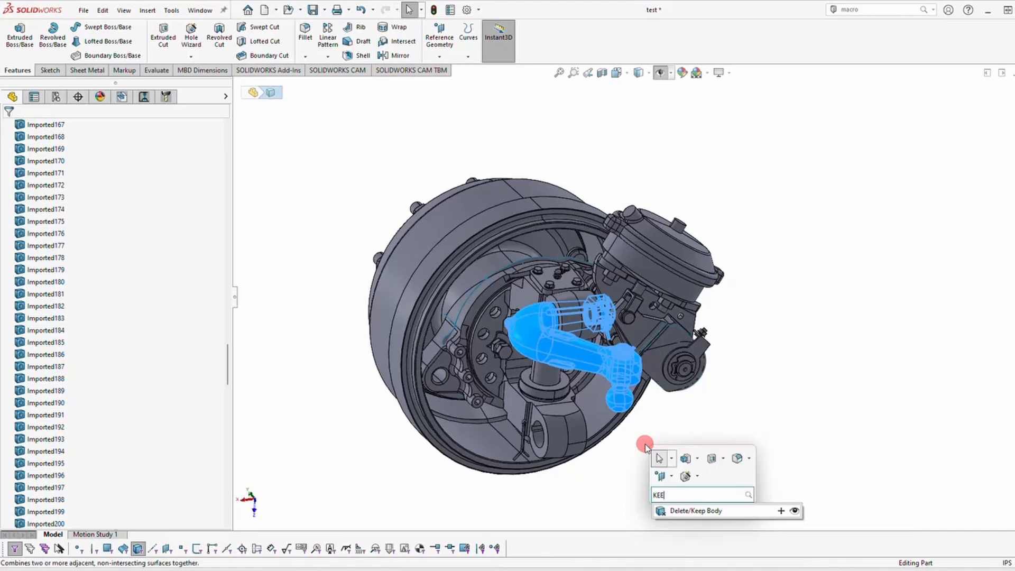
click(695, 511)
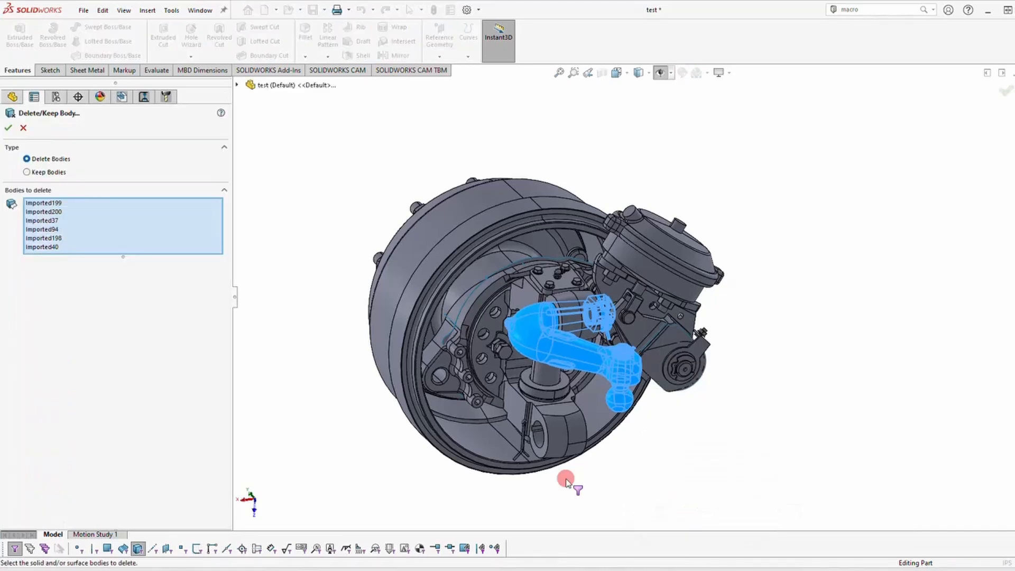
click(27, 172)
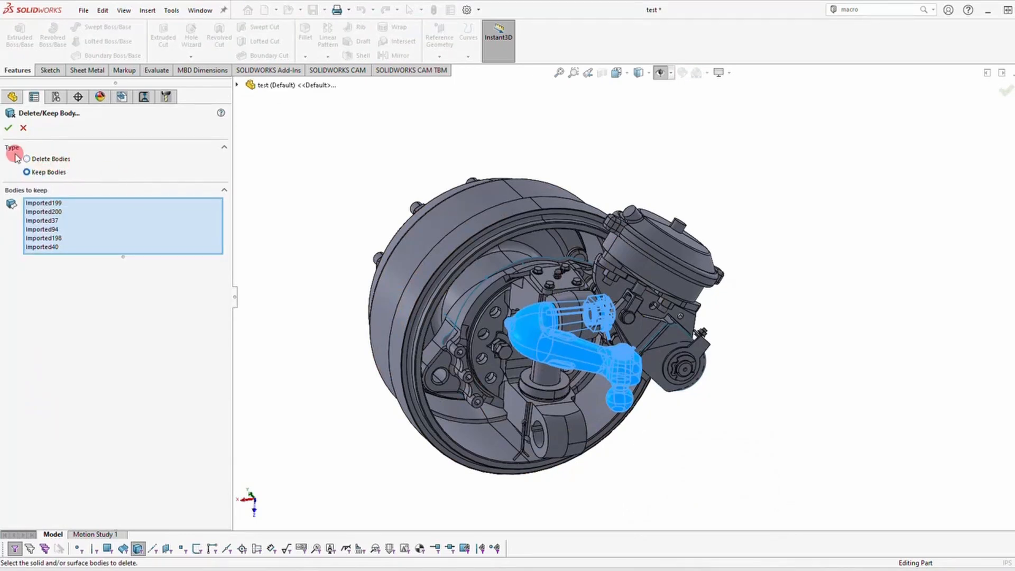
click(9, 128)
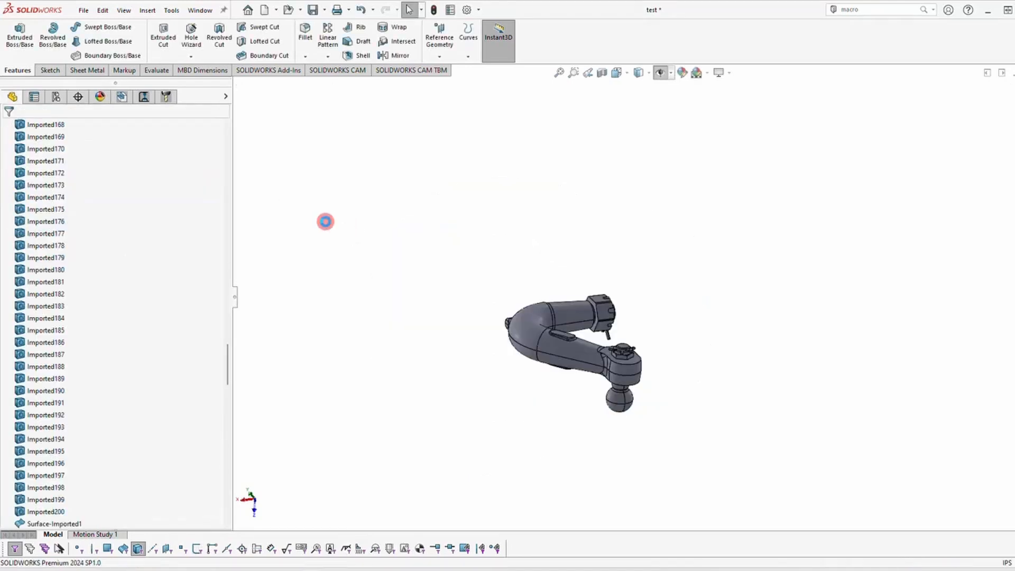
click(558, 326)
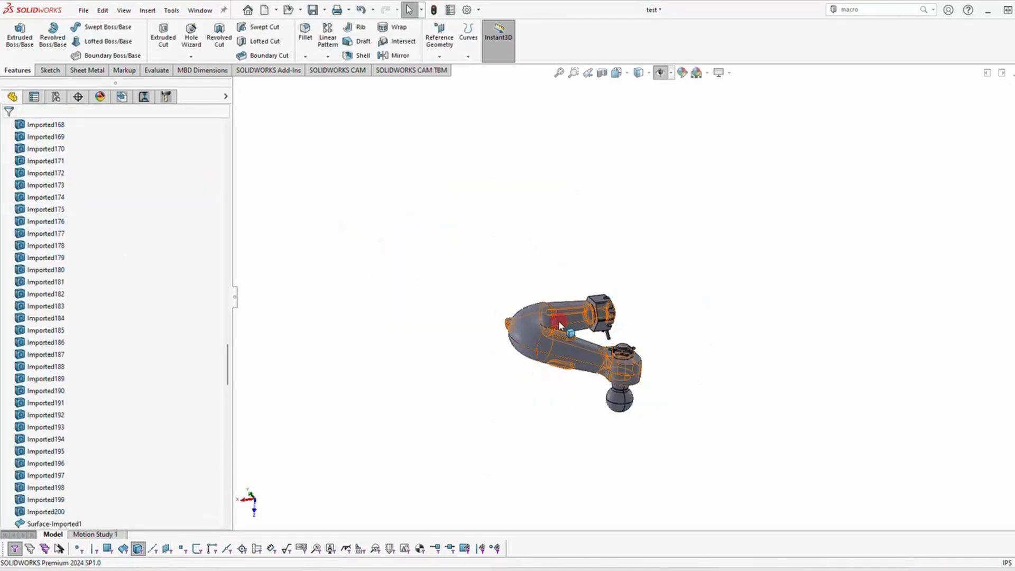
click(277, 343)
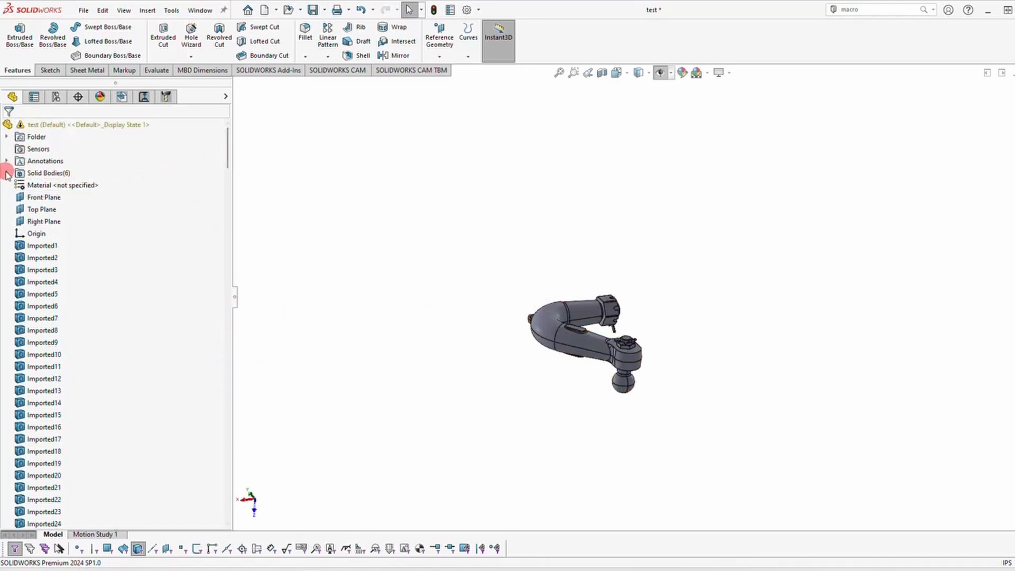
Step: Start Save Bodies on Solid Bodies with auto-assigned titles like Imported200.SLDPRT
right_click(48, 173)
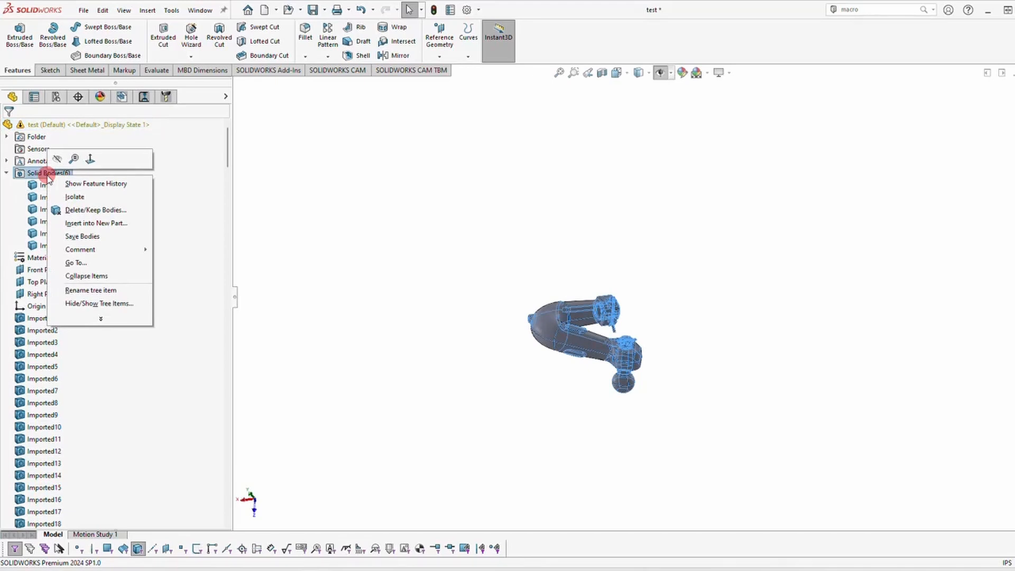
click(252, 298)
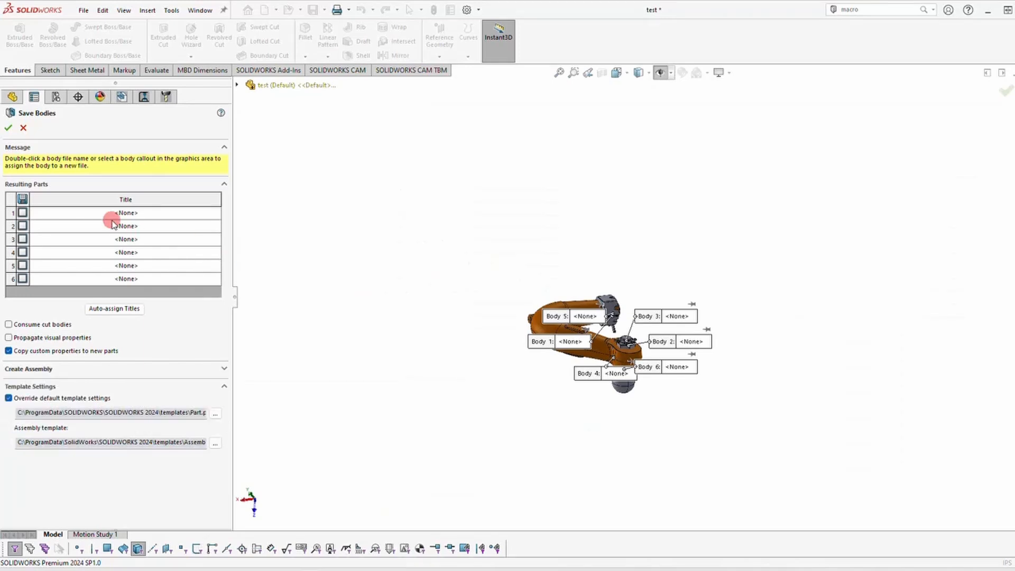
mouse_move(114, 309)
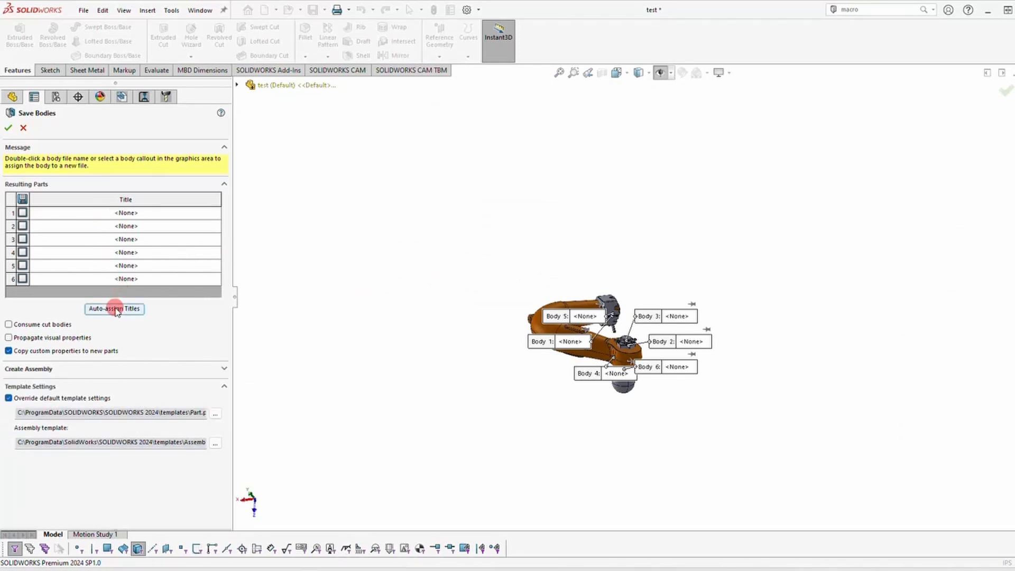
click(115, 309)
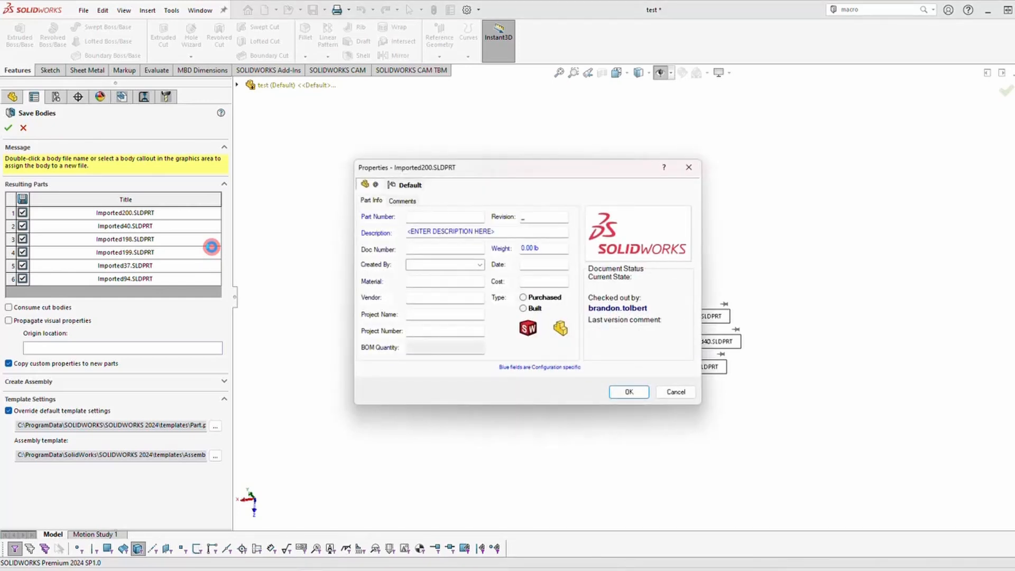
Step: Confirm Save Bodies, exporting the six arm parts into the TestArm assembly
click(628, 392)
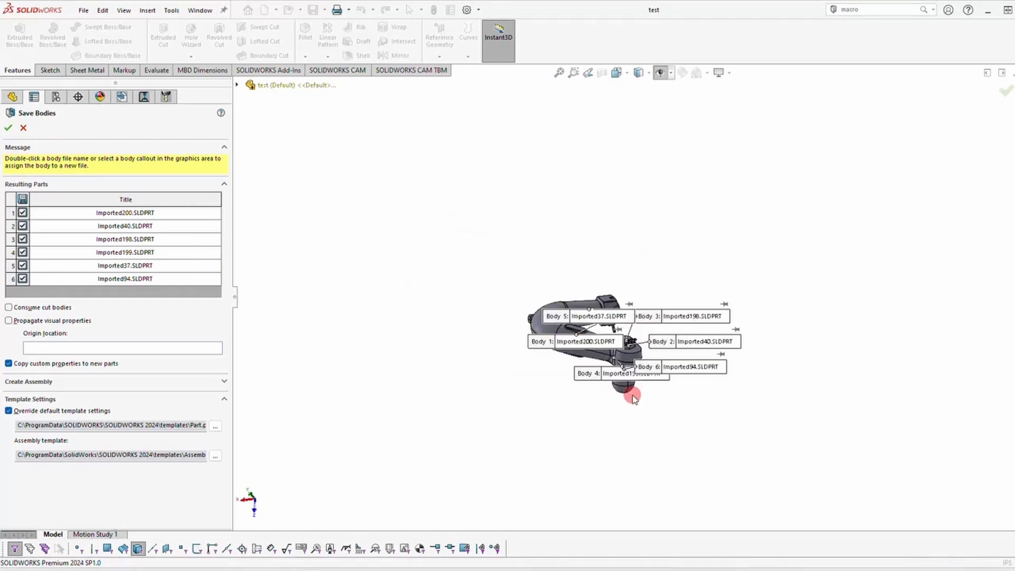
click(8, 128)
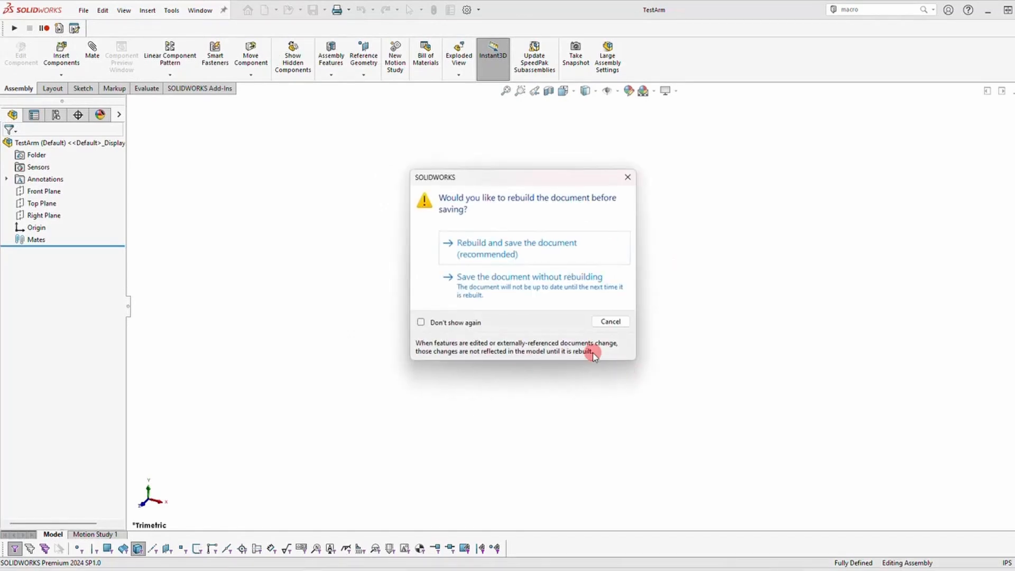
click(516, 248)
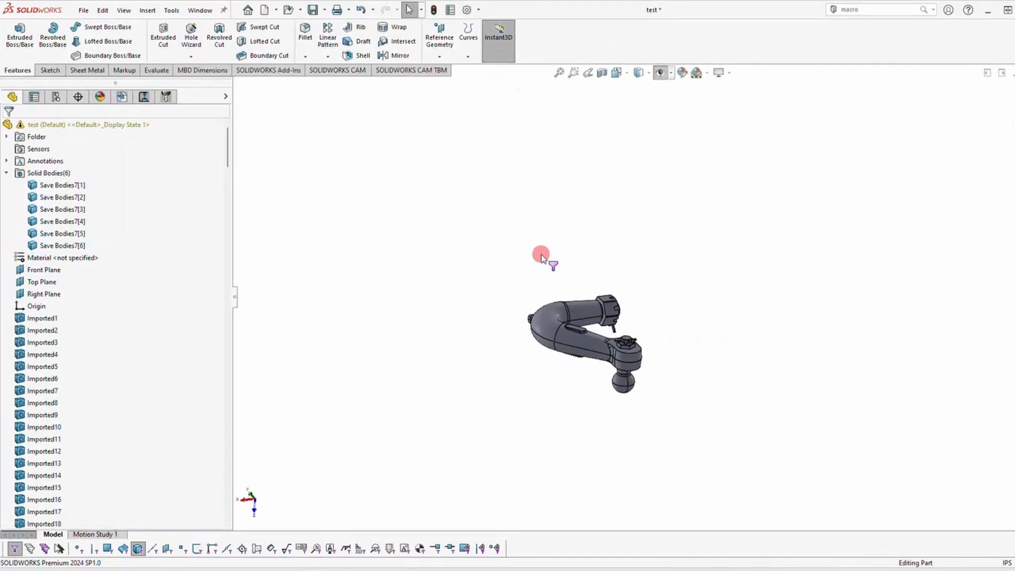
mouse_move(779, 242)
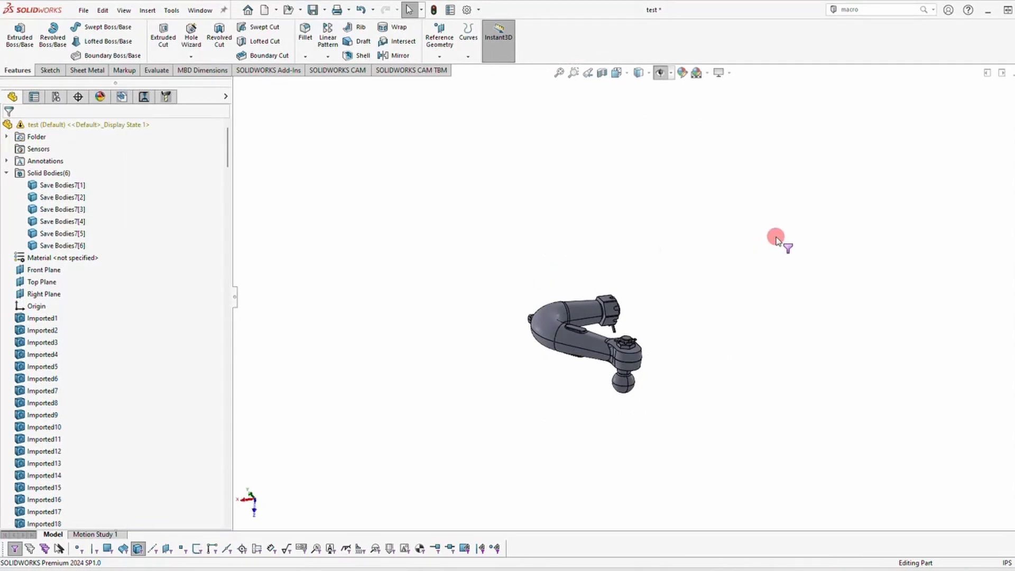
mouse_move(1001, 152)
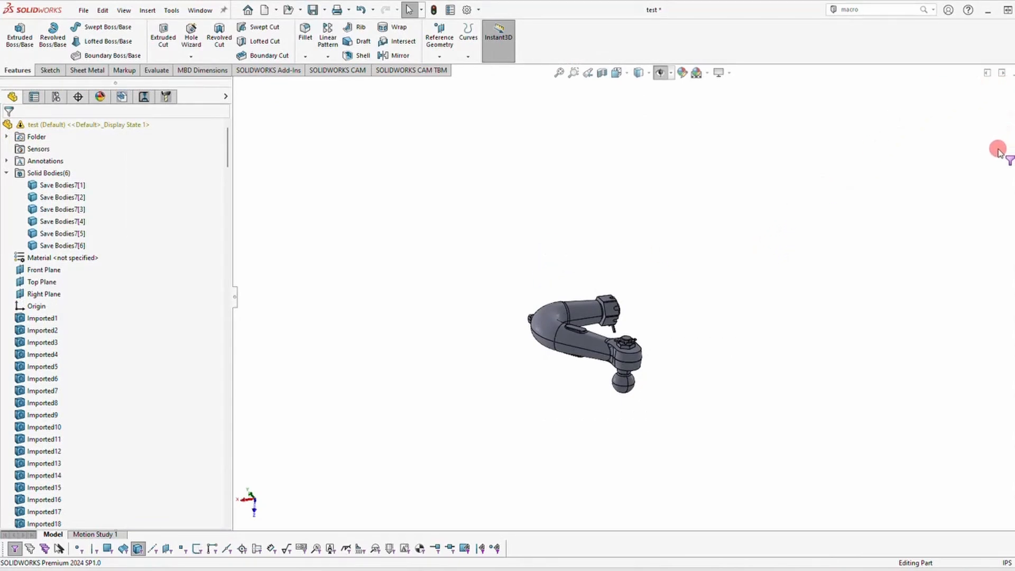
mouse_move(582, 235)
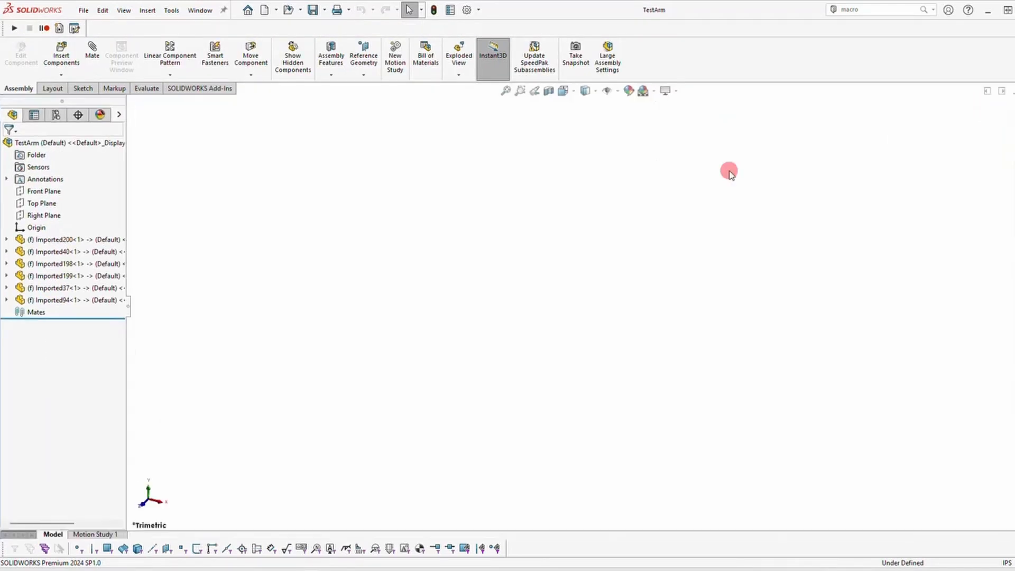
mouse_move(353, 285)
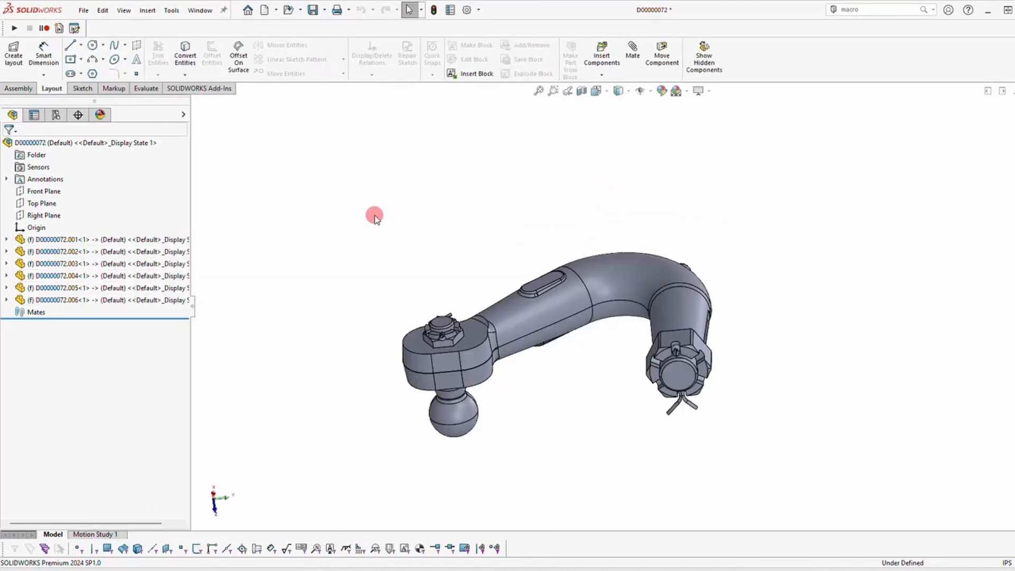
mouse_move(349, 253)
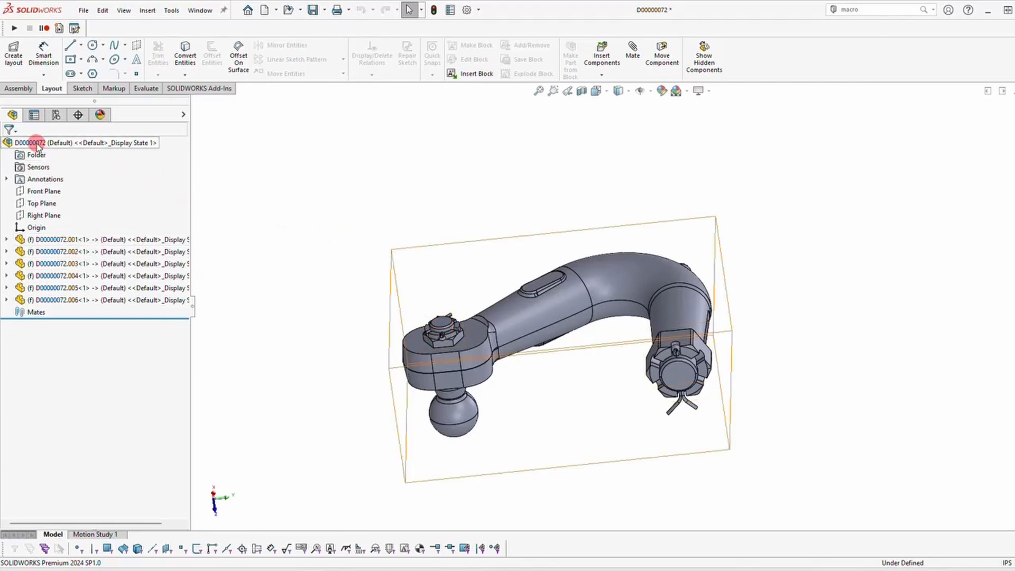
Step: Break all external references in assembly D00000072, then return to the test part window
right_click(35, 142)
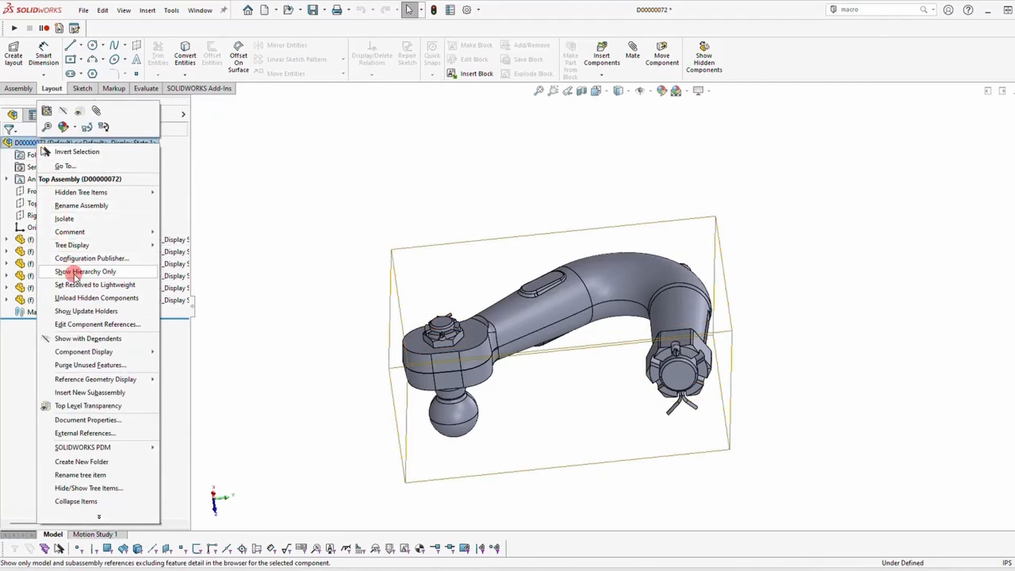
mouse_move(91, 421)
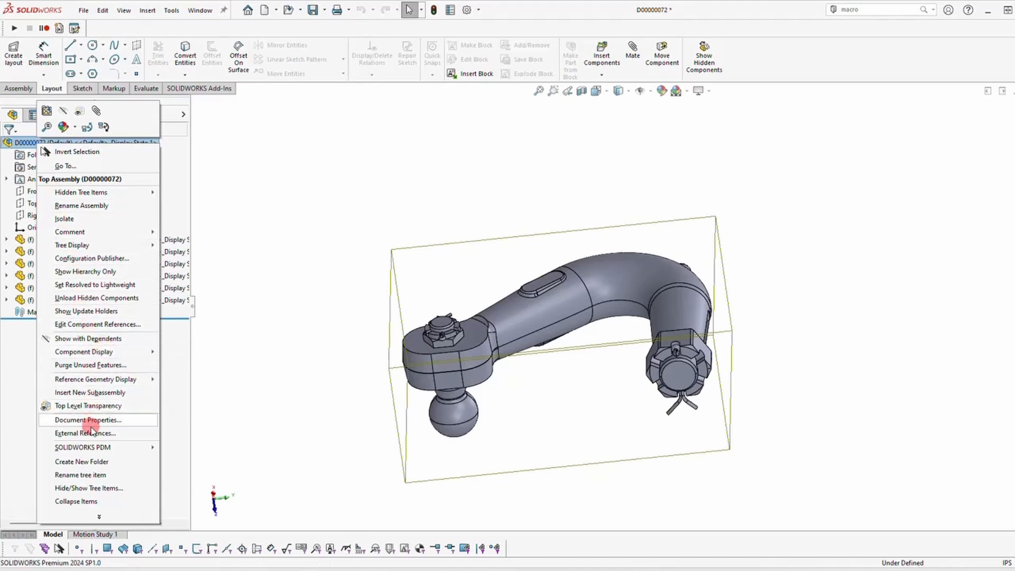
click(86, 433)
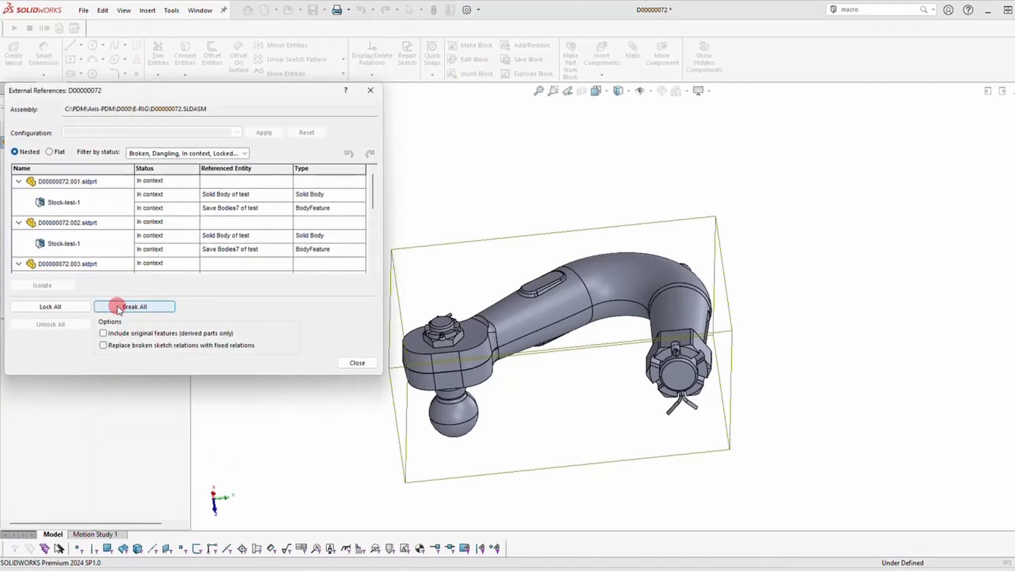
click(135, 307)
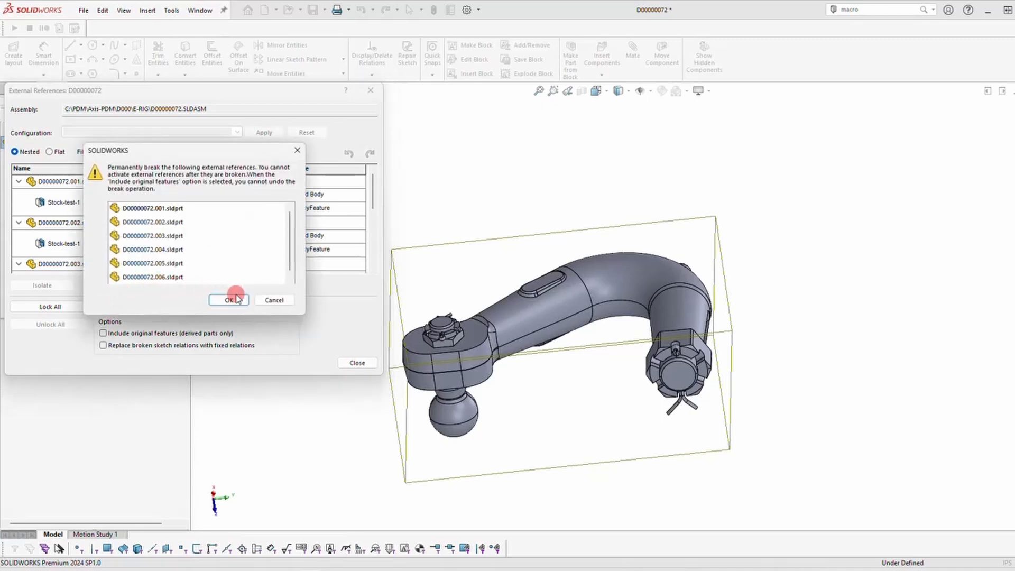
click(228, 300)
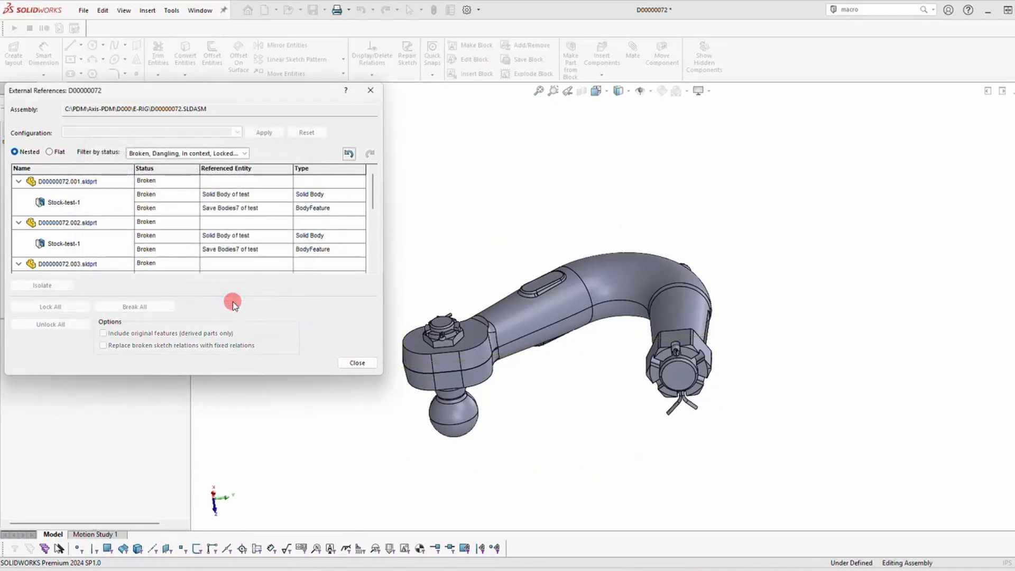
click(356, 363)
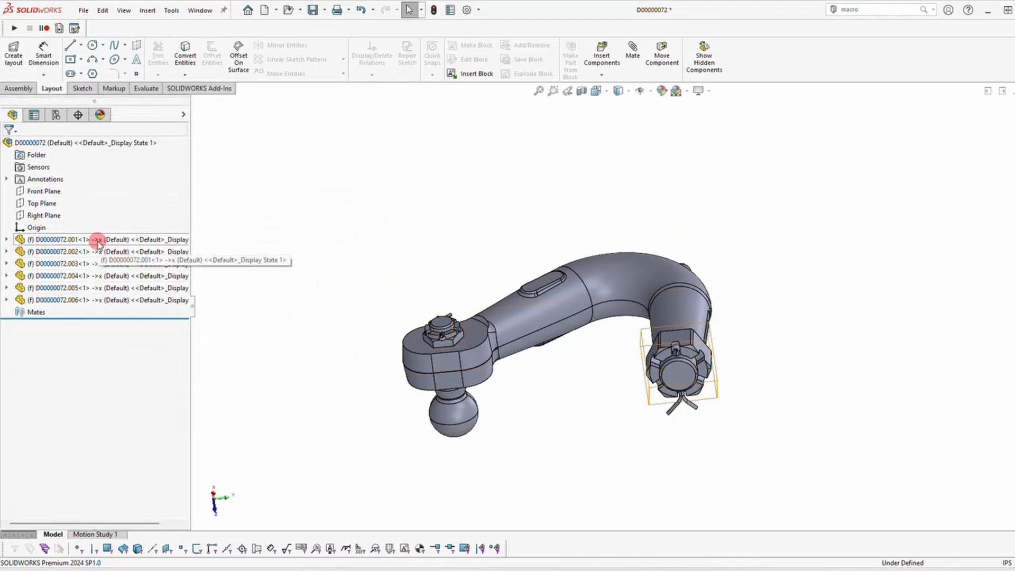
click(436, 229)
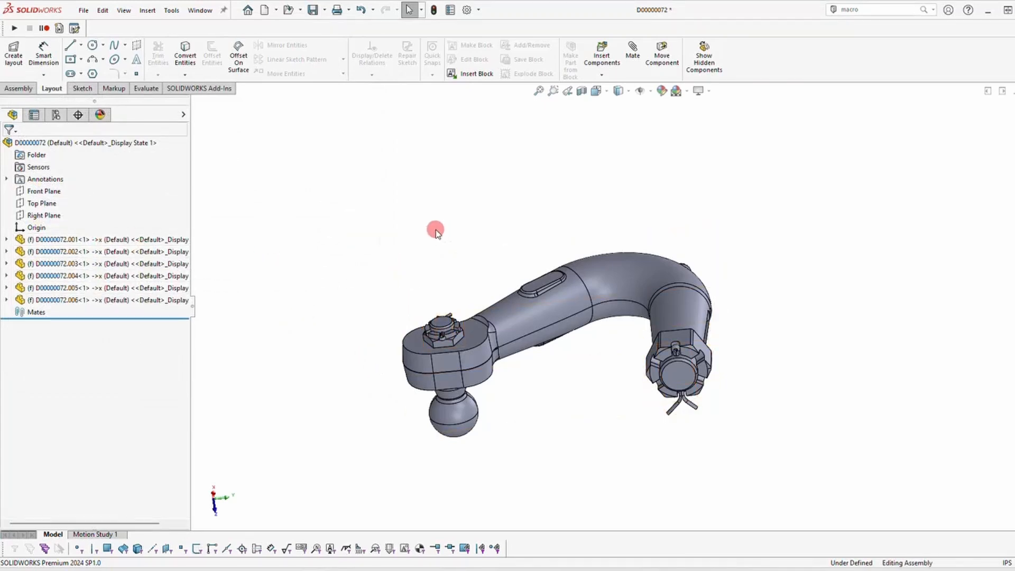
mouse_move(435, 228)
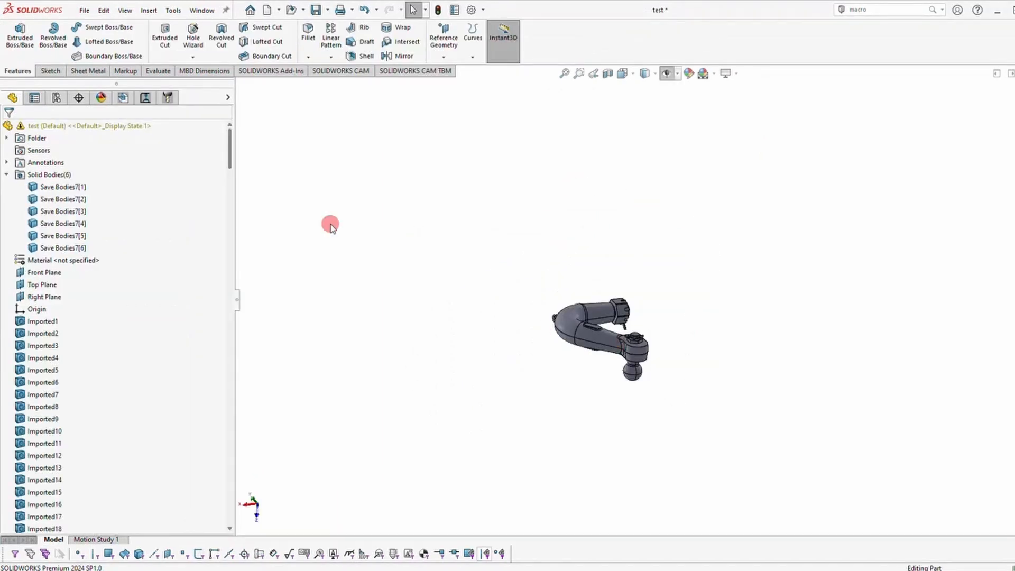
mouse_move(128, 368)
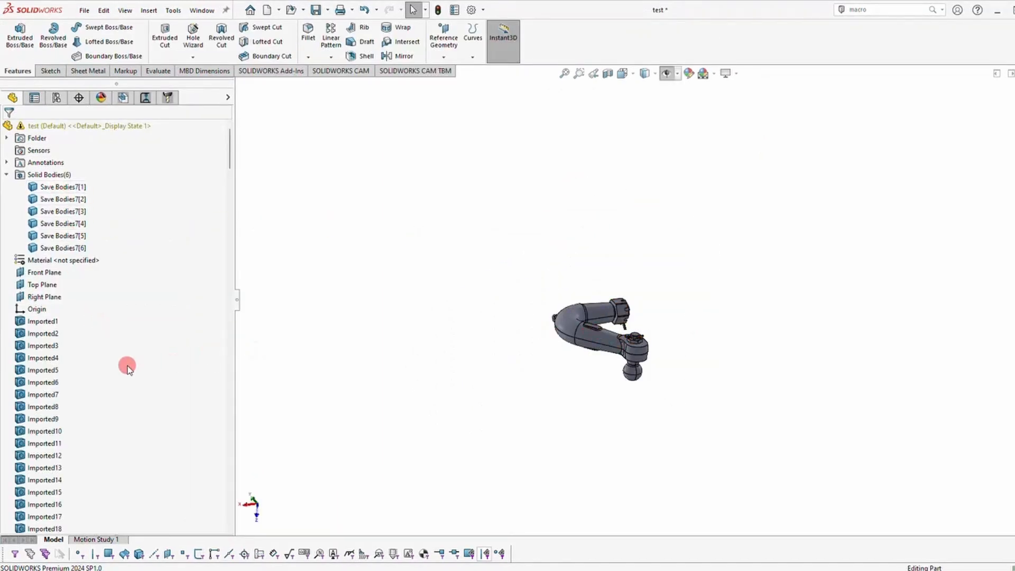
scroll(down, 3)
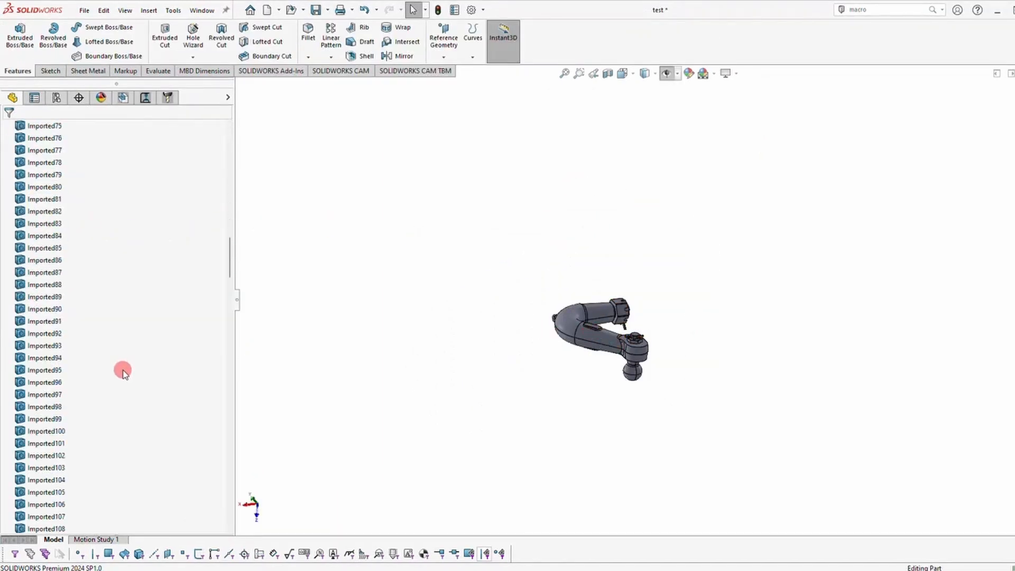
scroll(down, 3)
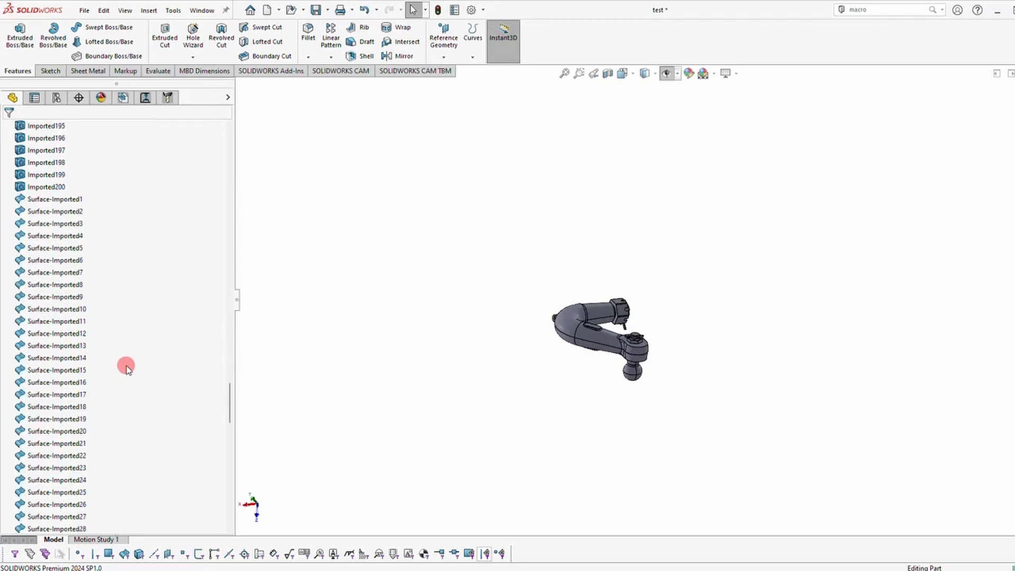
scroll(down, 3)
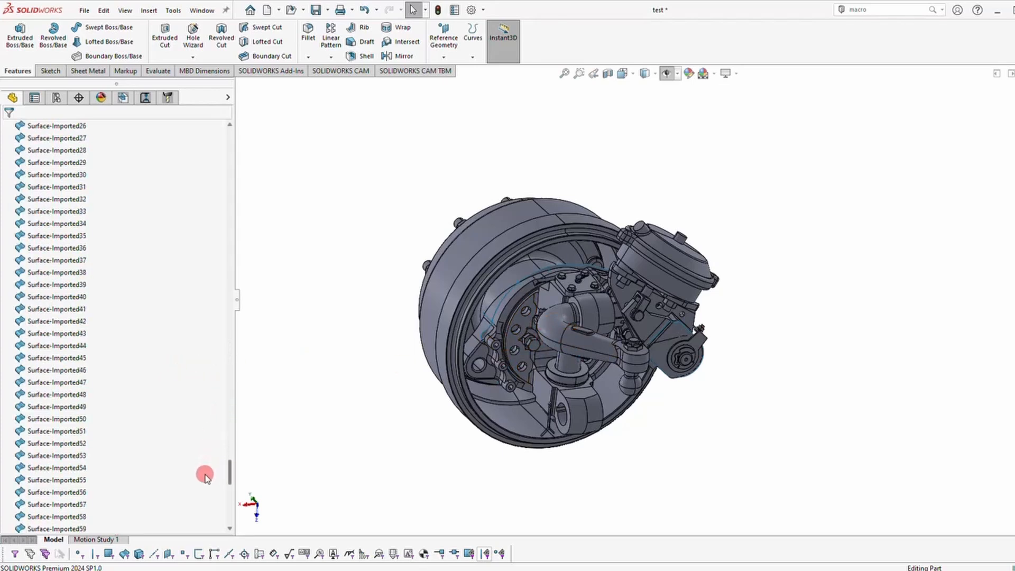
scroll(down, 3)
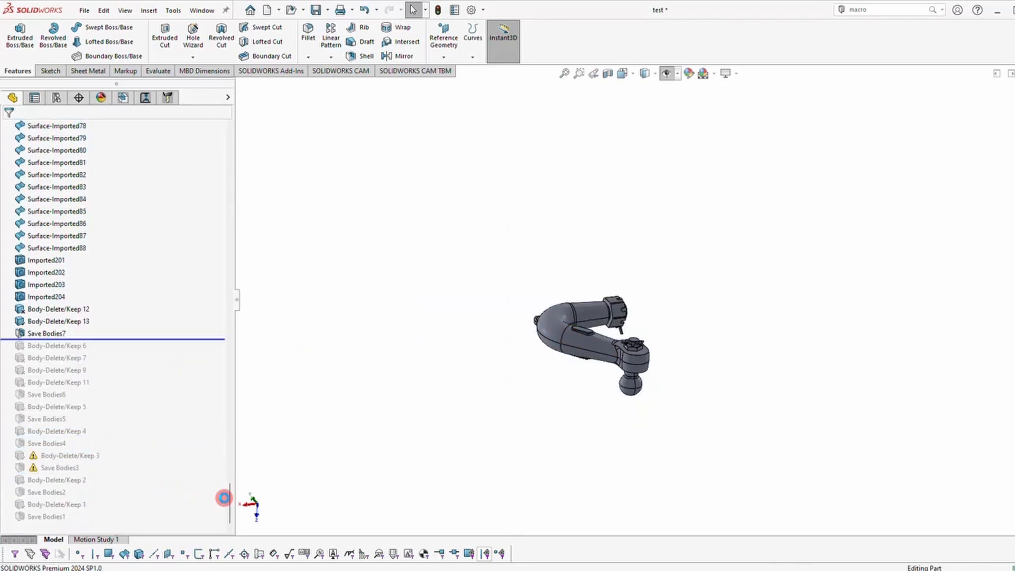
scroll(up, 3)
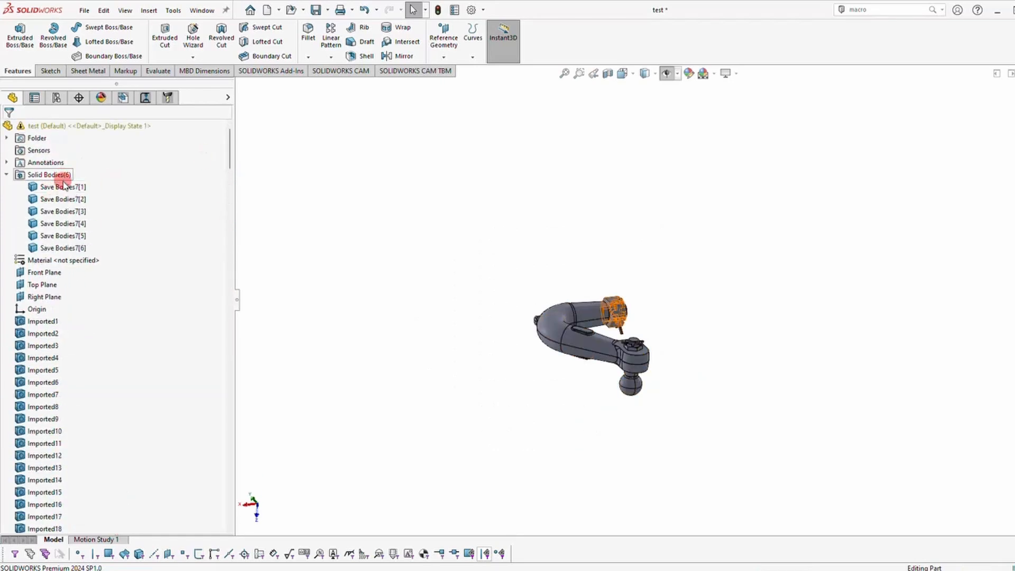
Step: Bring back the imported bodies so the full brake hub shows in the test part
click(63, 186)
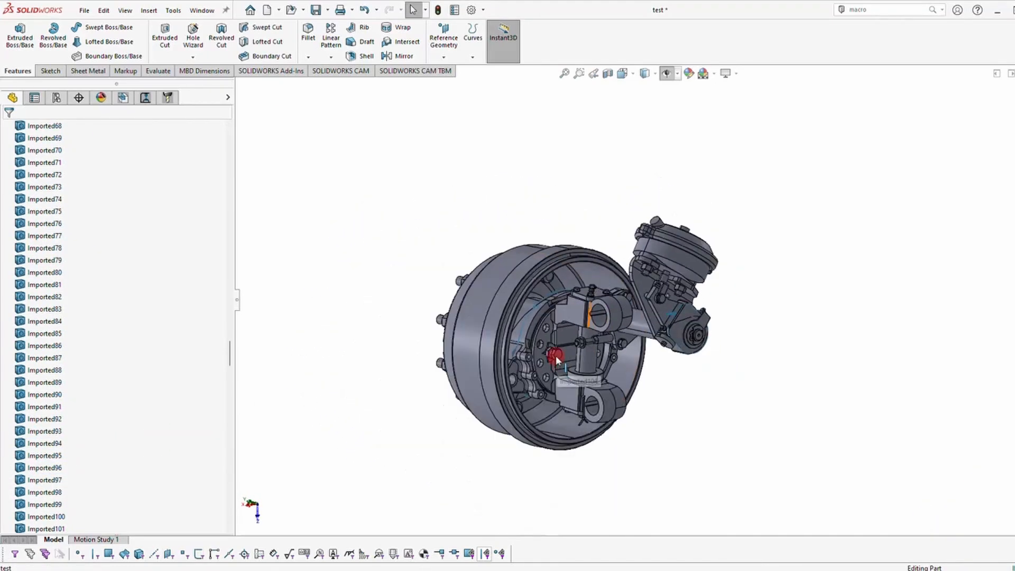
click(767, 282)
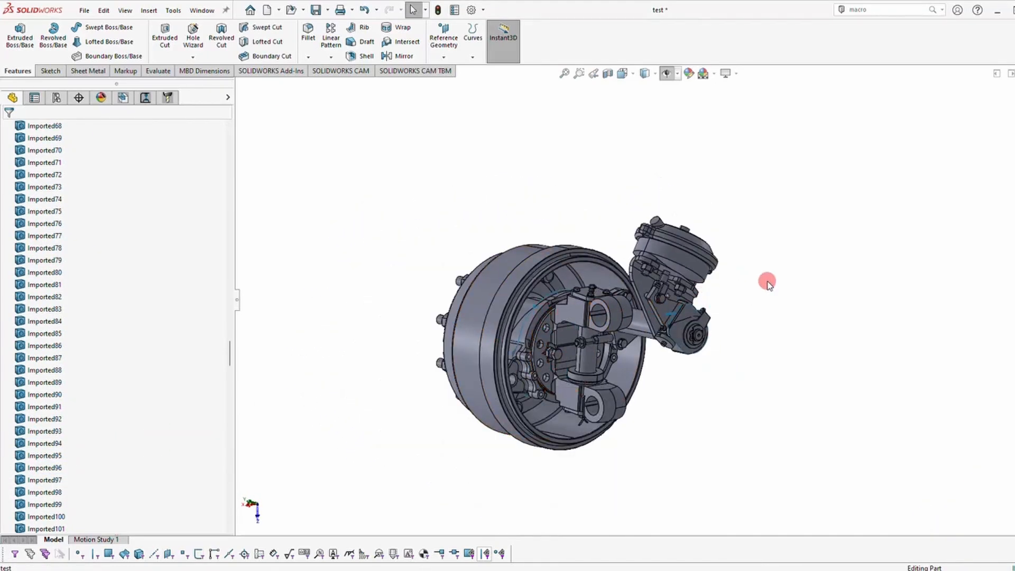